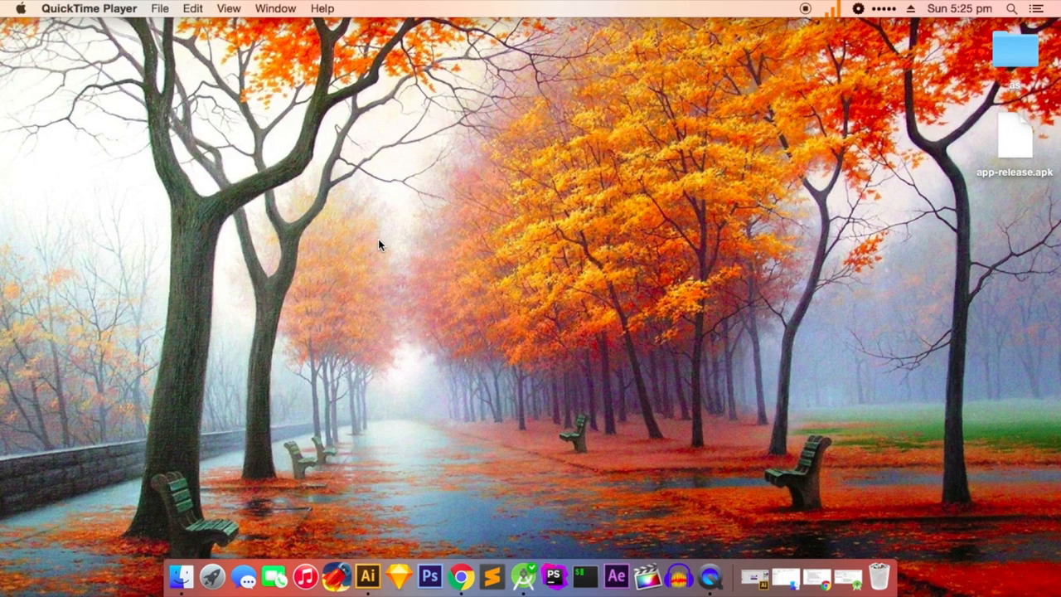
{"action": "mouse_move", "coordinate": [450, 572]}
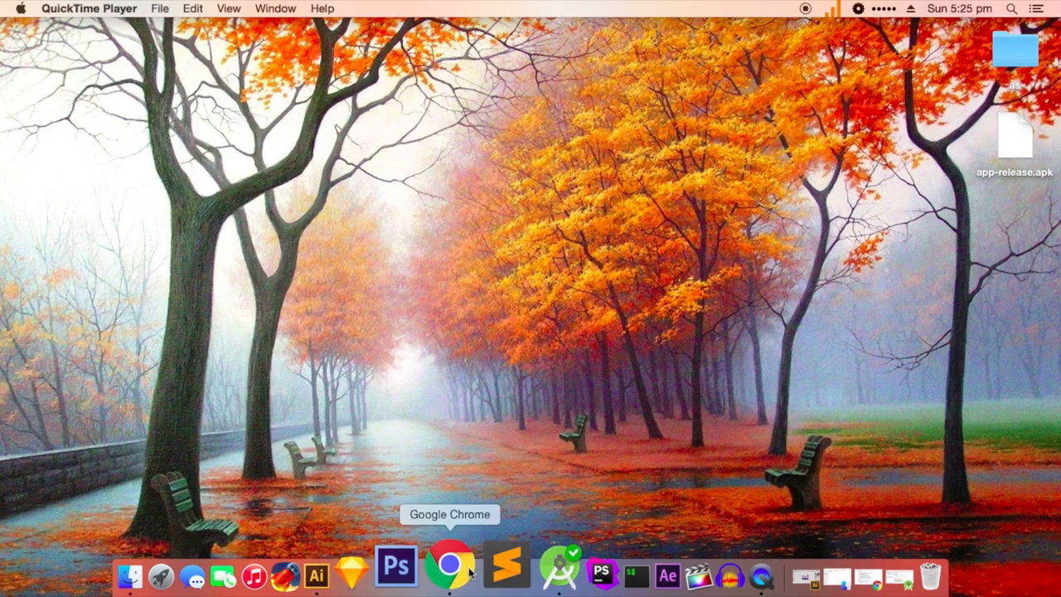
- Bring up Chrome and scroll the loopj/android-async-http README to its Gradle dependency instructions
{"action": "left_click", "coordinate": [448, 573]}
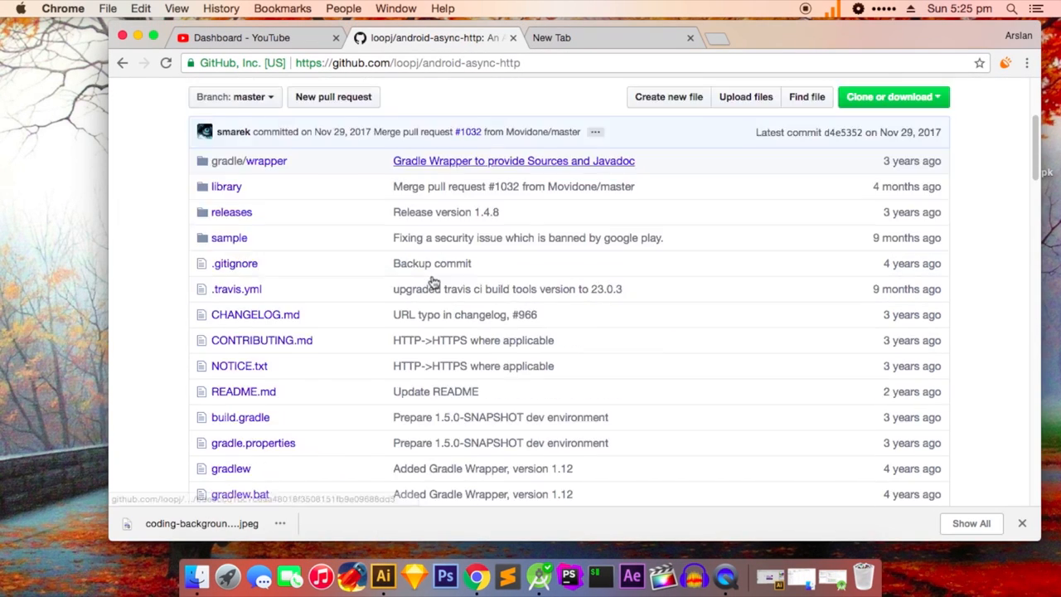
{"action": "scroll", "scroll_direction": "down", "scroll_amount": 3}
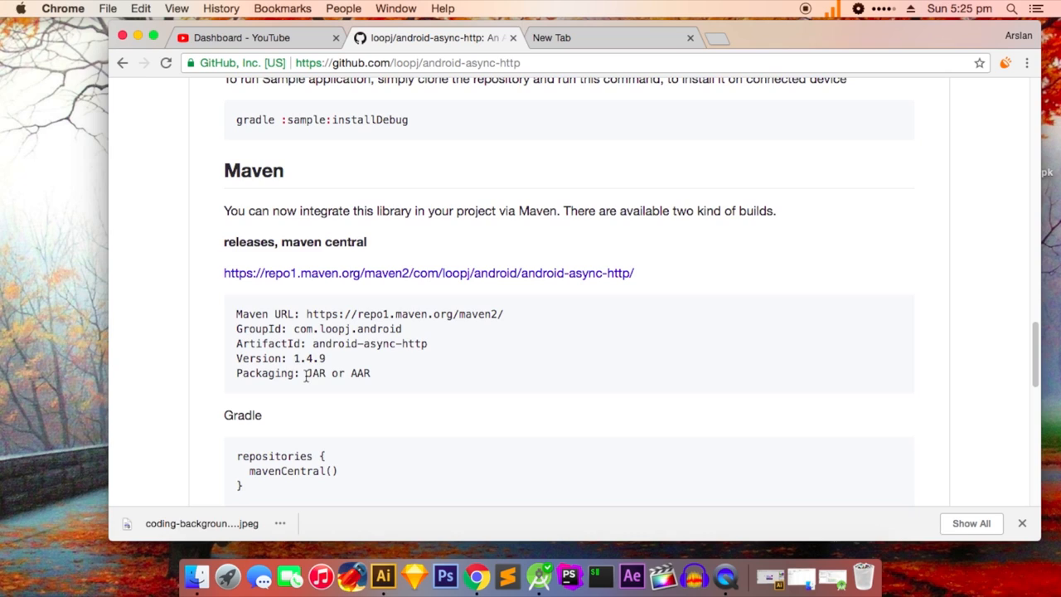
{"action": "scroll", "scroll_direction": "down", "scroll_amount": 3}
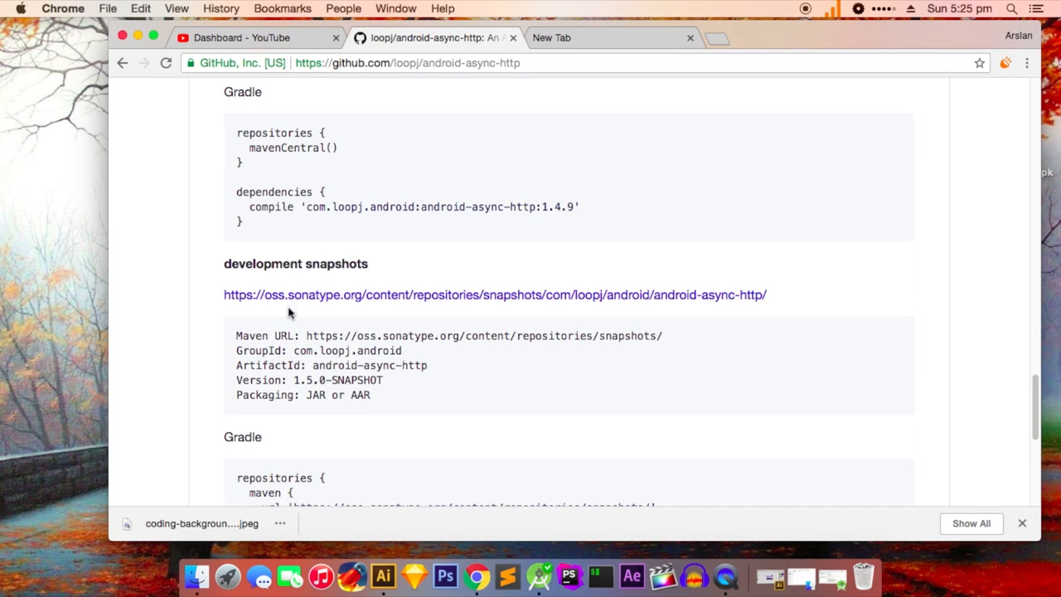
{"action": "scroll", "scroll_direction": "down", "scroll_amount": 3}
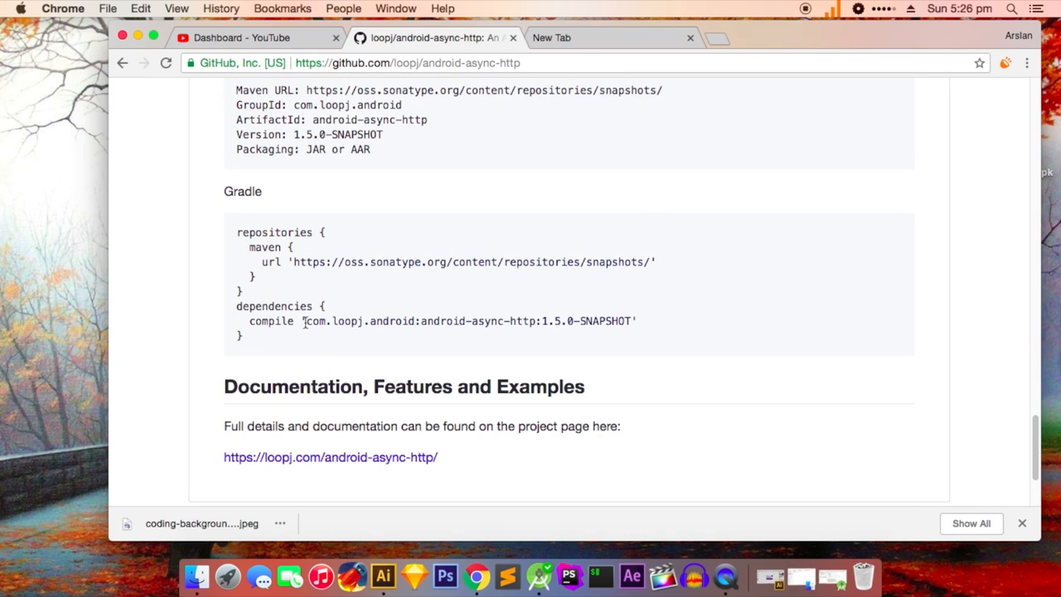
{"action": "scroll", "scroll_direction": "down", "scroll_amount": 3}
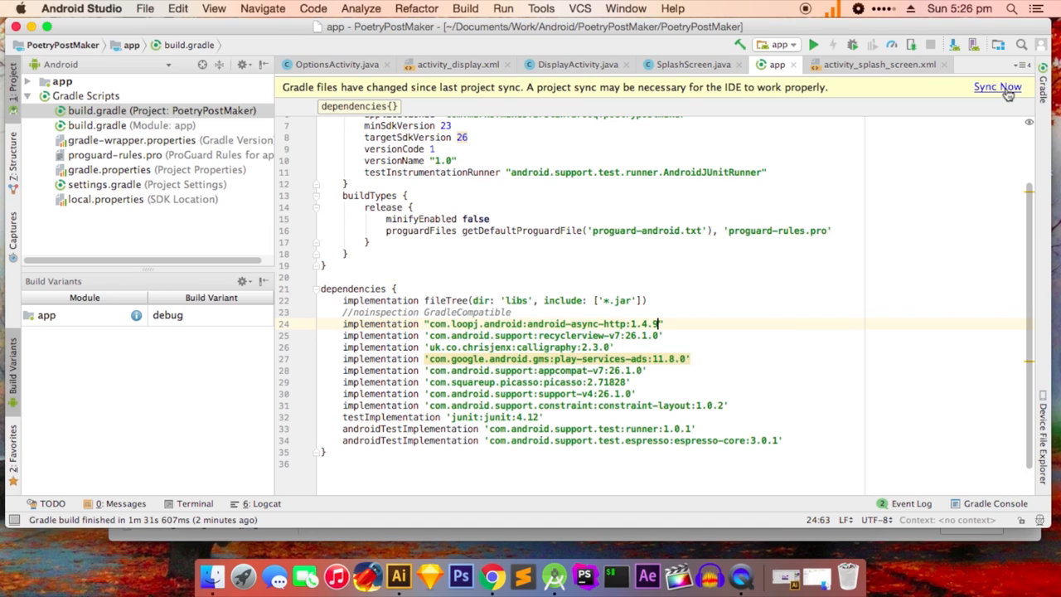
- Sync the project so Gradle resolves the async-http 1.4.9 dependency
{"action": "left_click", "coordinate": [997, 86]}
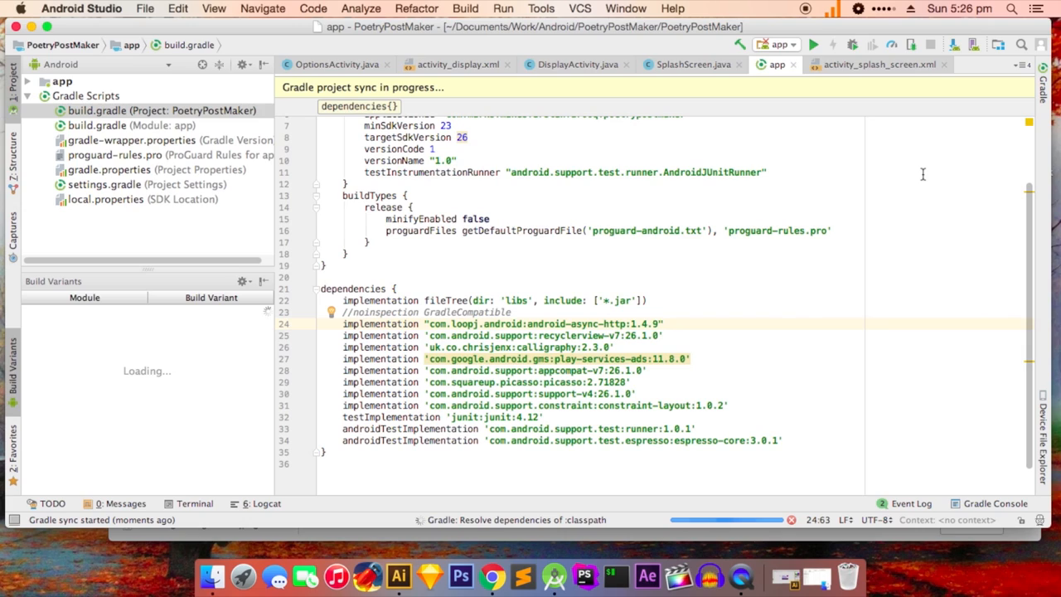